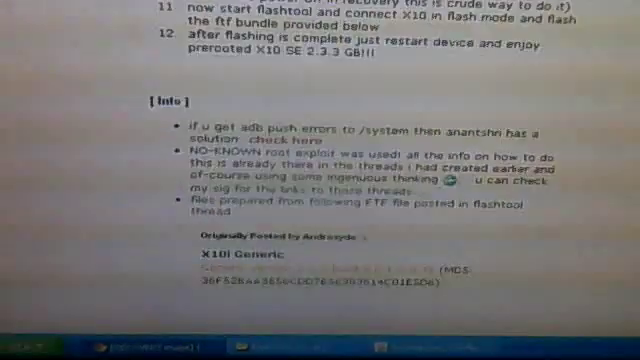
- Scroll the guide post past the Info section to the Downloads list with FTF bundle and recovery links
scroll("down", 3)
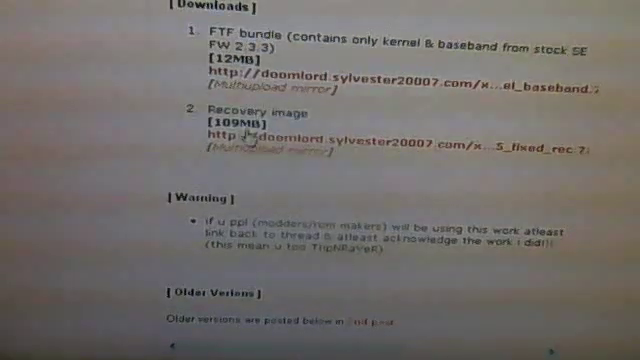
scroll("down", 3)
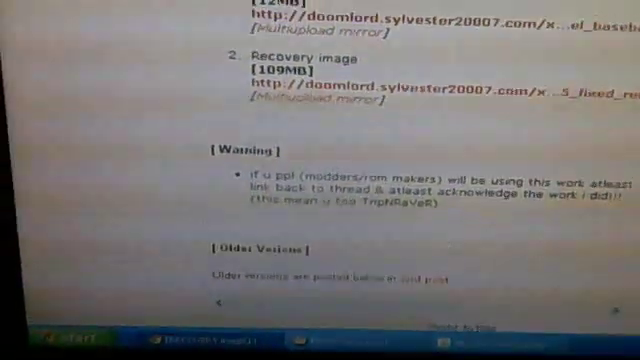
scroll("up", 3)
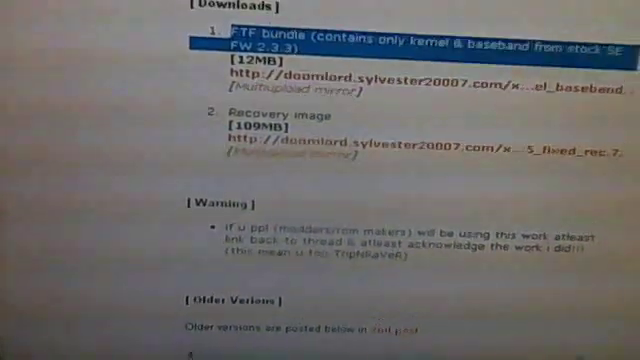
scroll("down", 3)
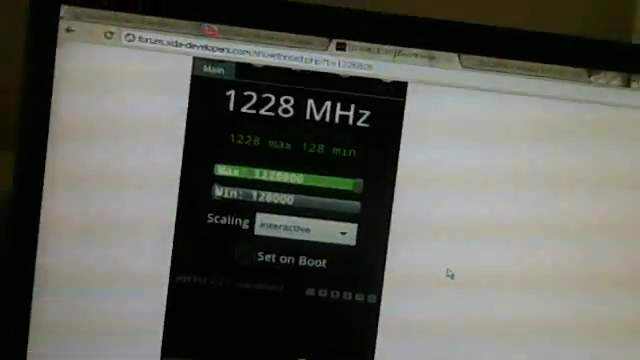
- Return to the guide post and scroll through Downloads, Warning and Older Versions sections
left_click(304, 228)
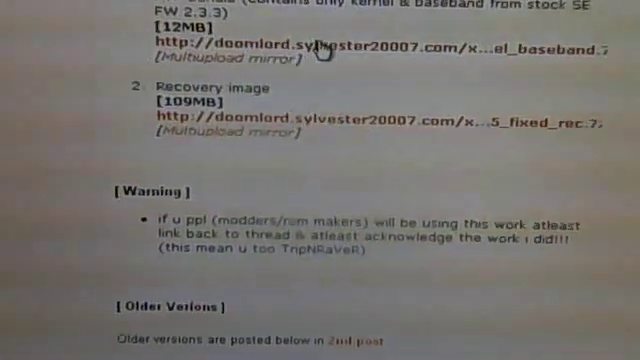
scroll("down", 3)
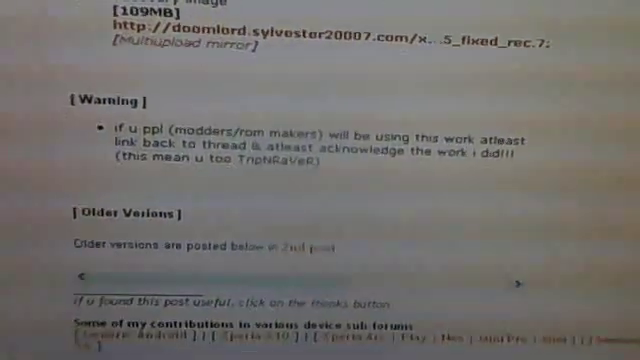